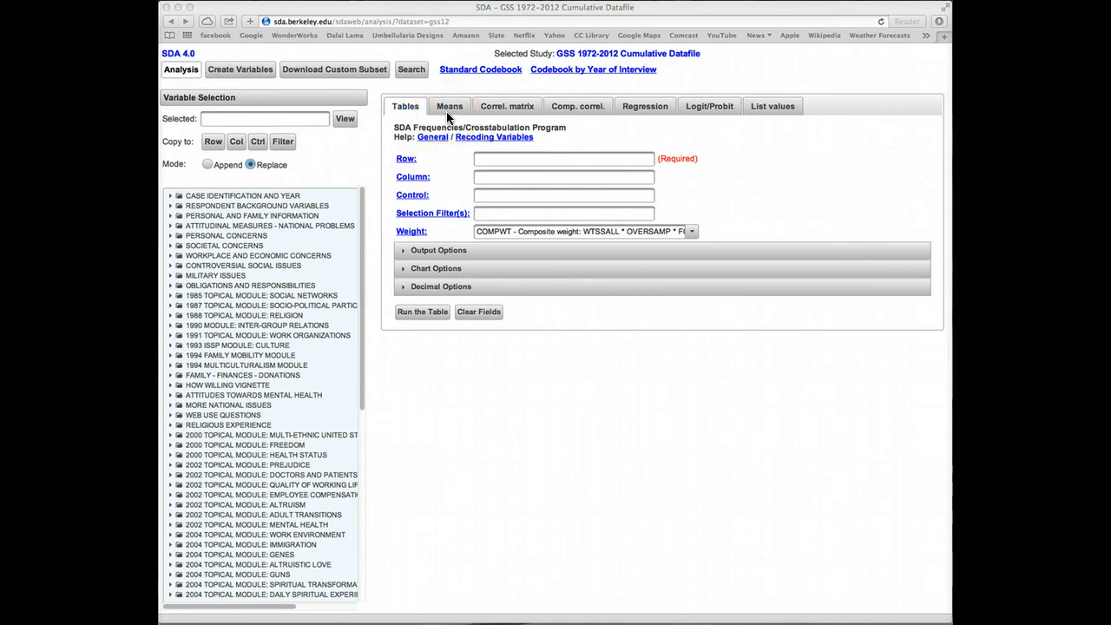
pyautogui.moveTo(704, 111)
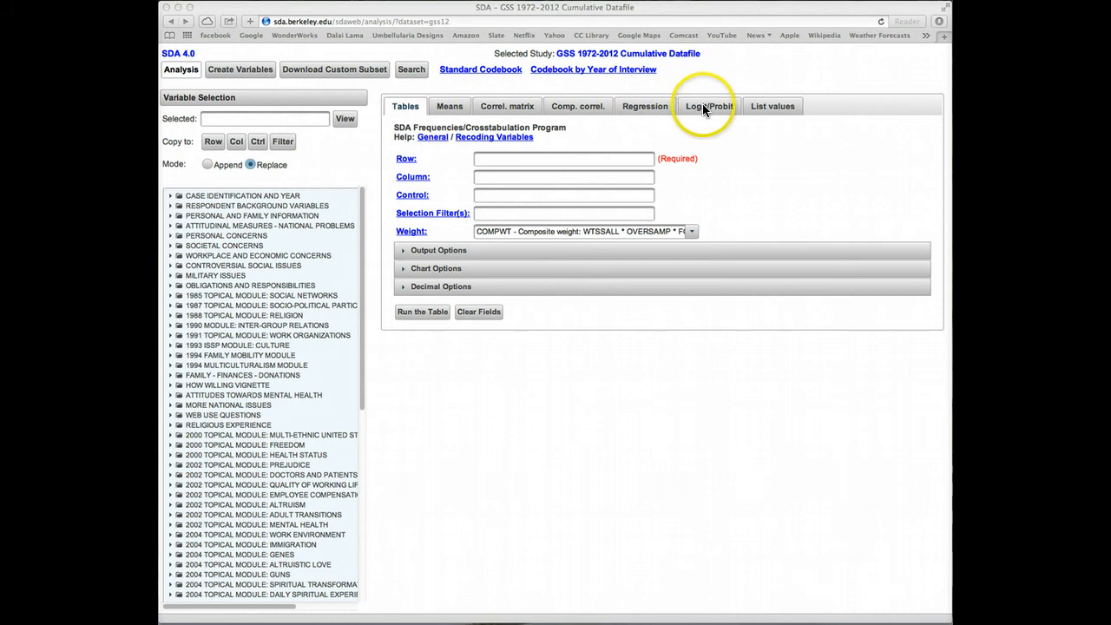
pyautogui.moveTo(667, 125)
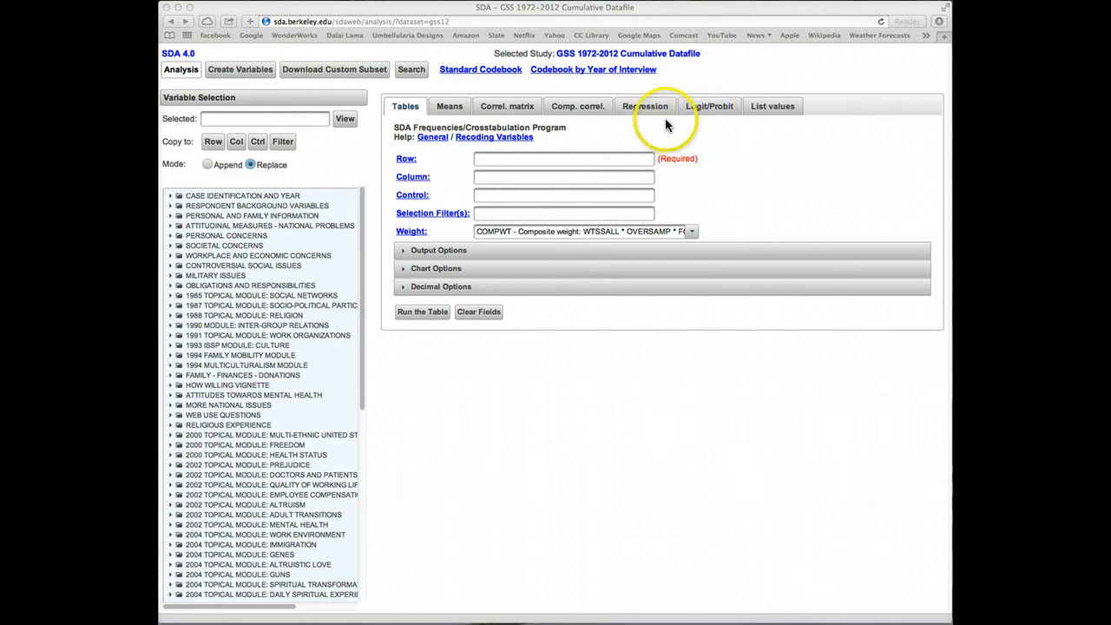
# Step: Enter coninc as the dependent variable and sex(d:1) as the first independent variable
pyautogui.click(645, 106)
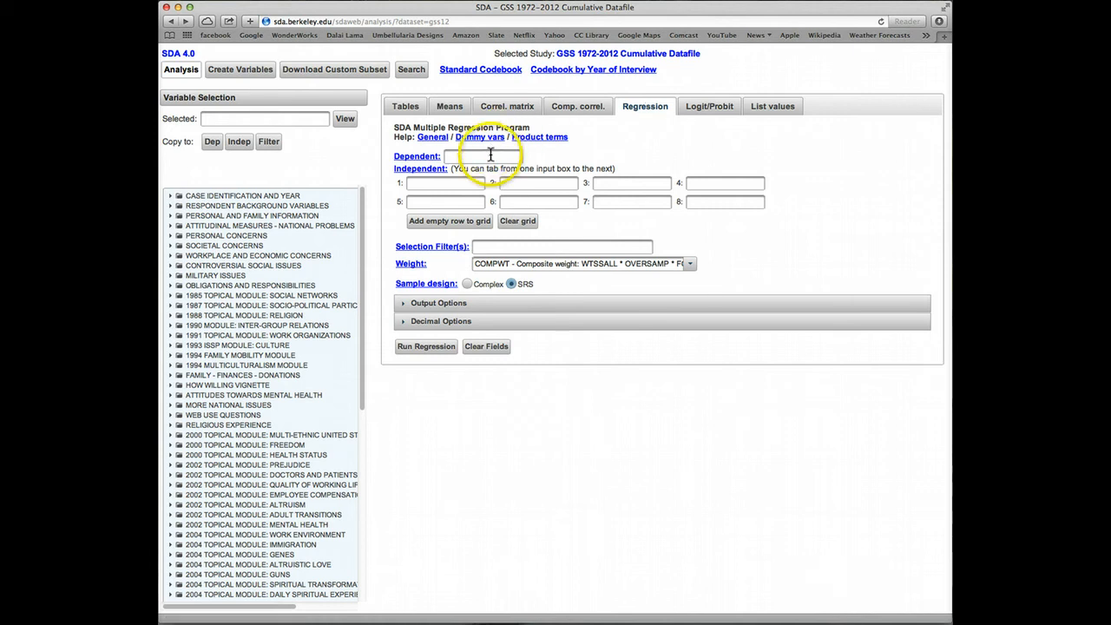
pyautogui.click(483, 156)
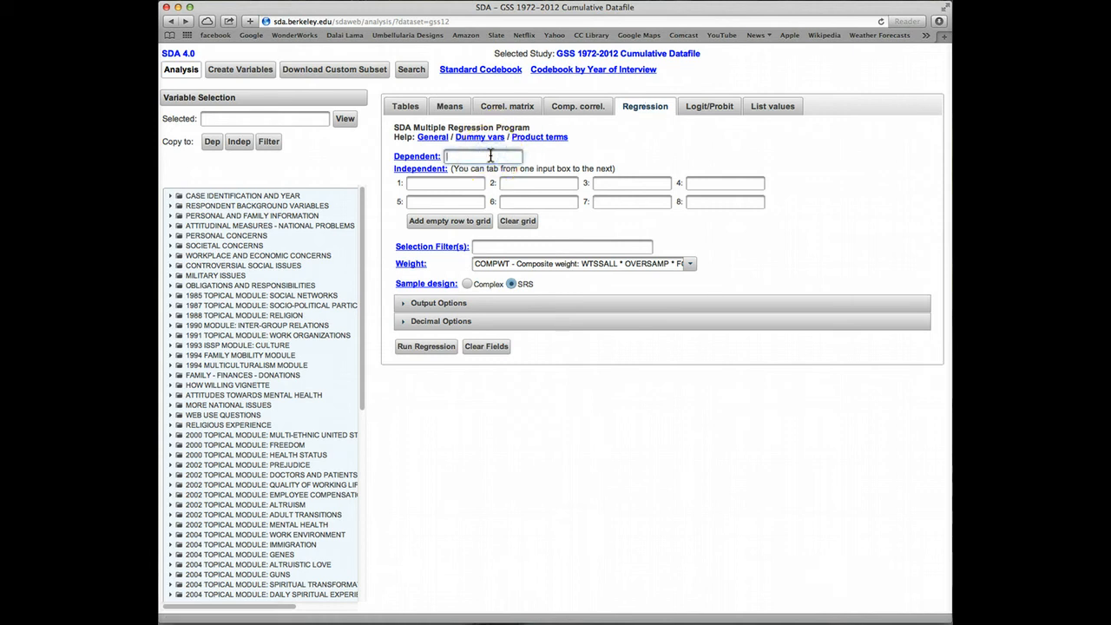
pyautogui.write('coni')
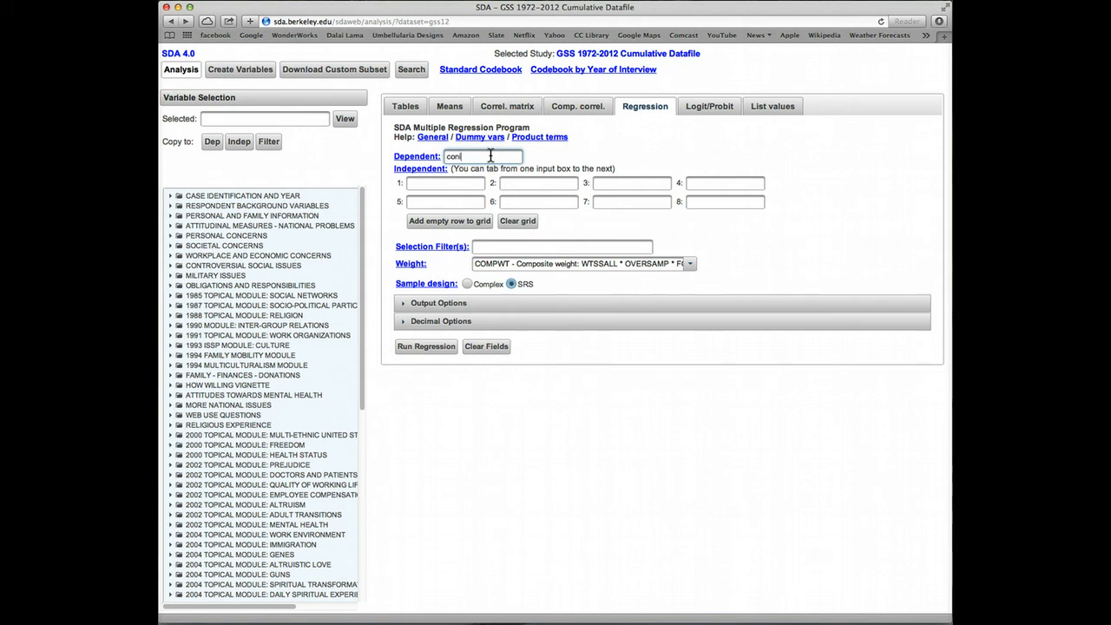
pyautogui.write('inc')
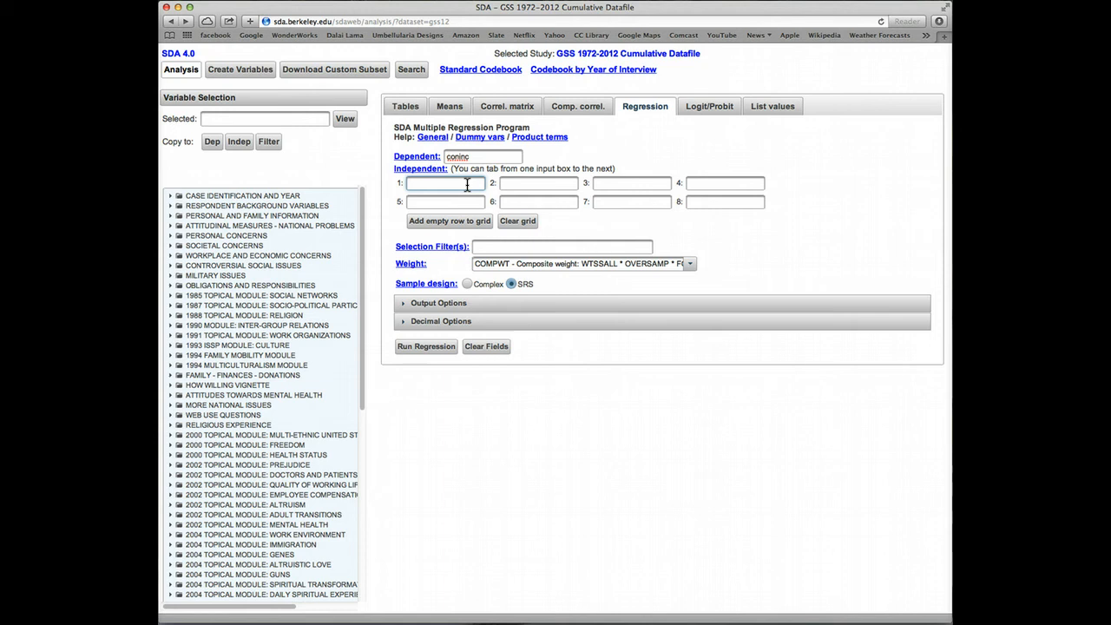
pyautogui.write('sex')
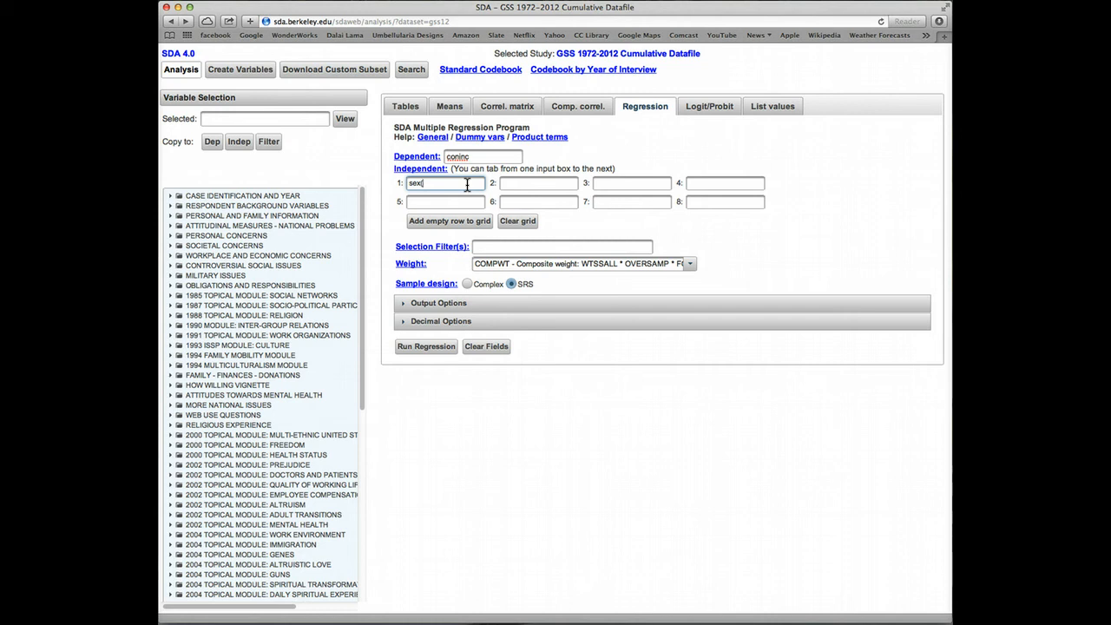
pyautogui.write('(d:1')
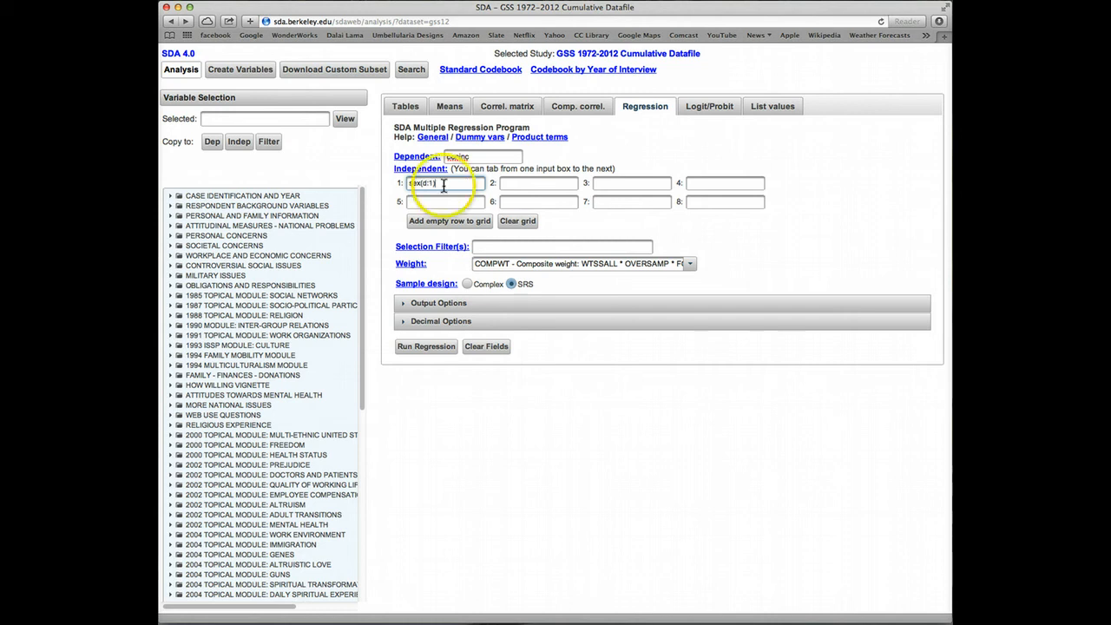
pyautogui.click(425, 347)
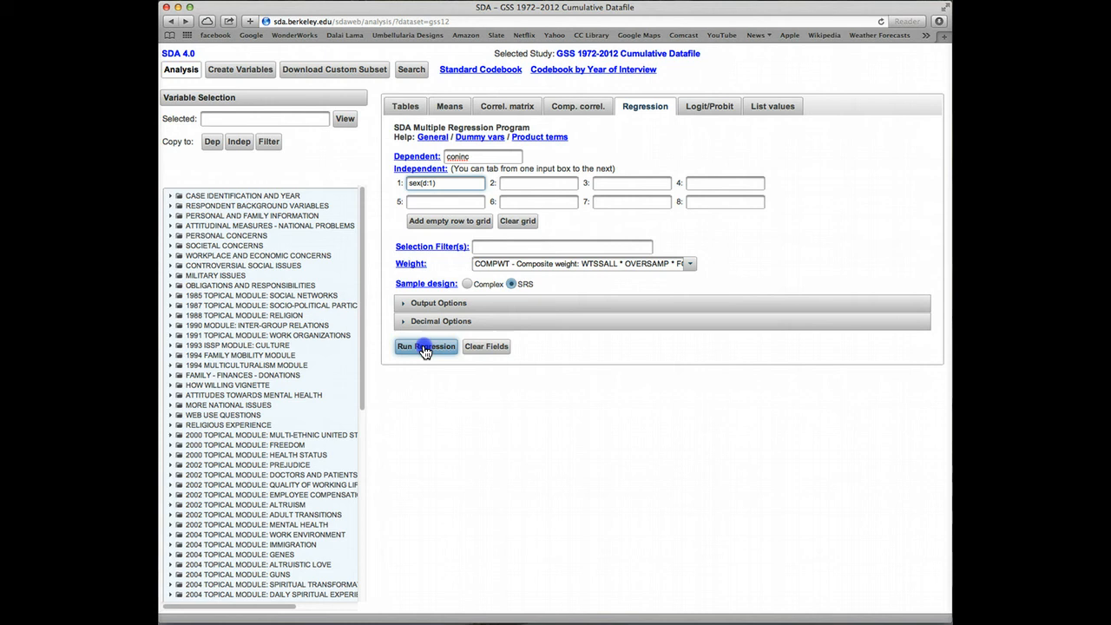
# Step: Run the regression of coninc on the male dummy and show the coefficient table
pyautogui.click(425, 347)
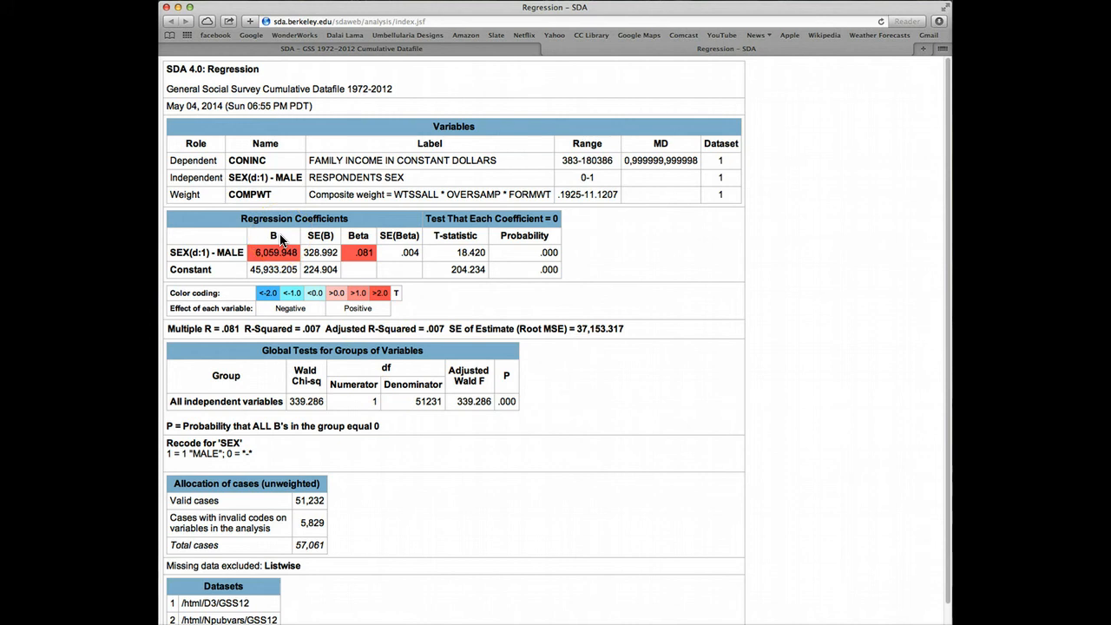
pyautogui.moveTo(286, 254)
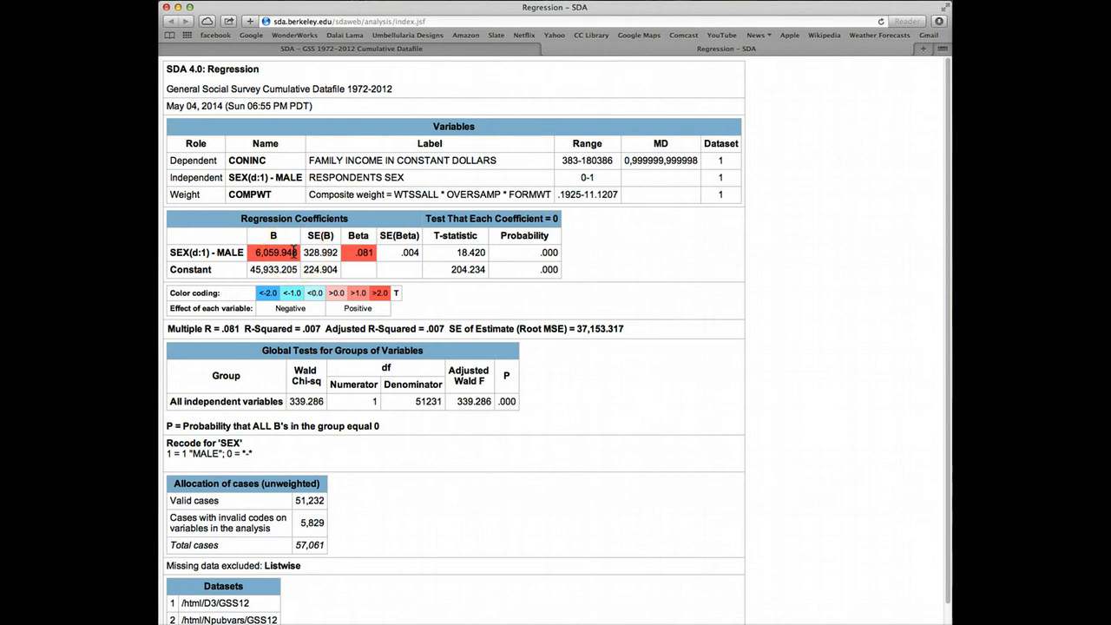
pyautogui.moveTo(438, 105)
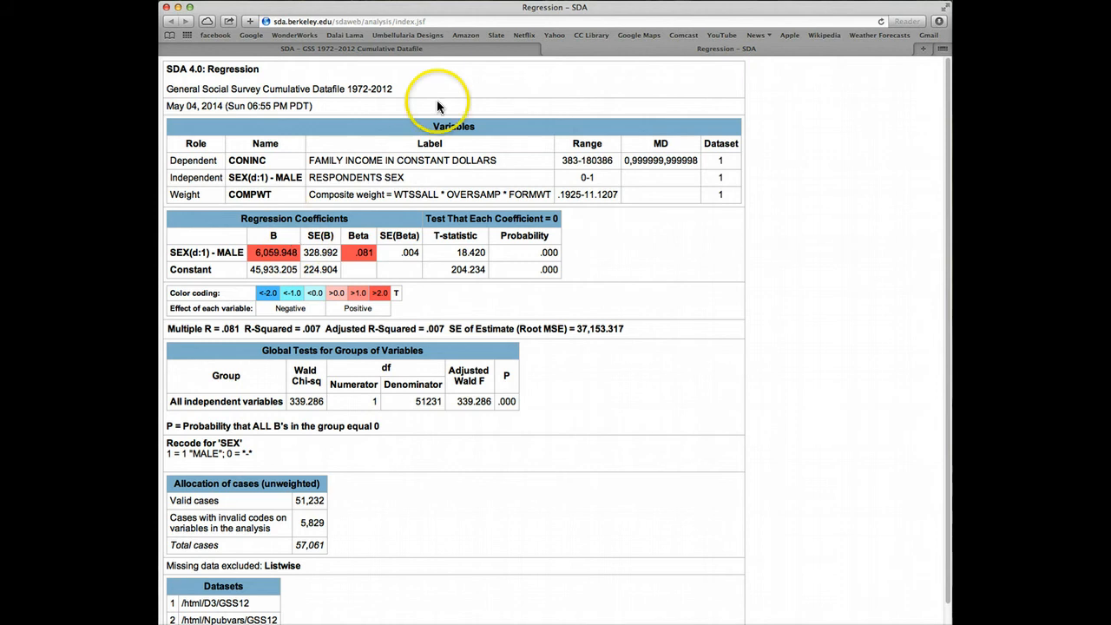
pyautogui.moveTo(547, 50)
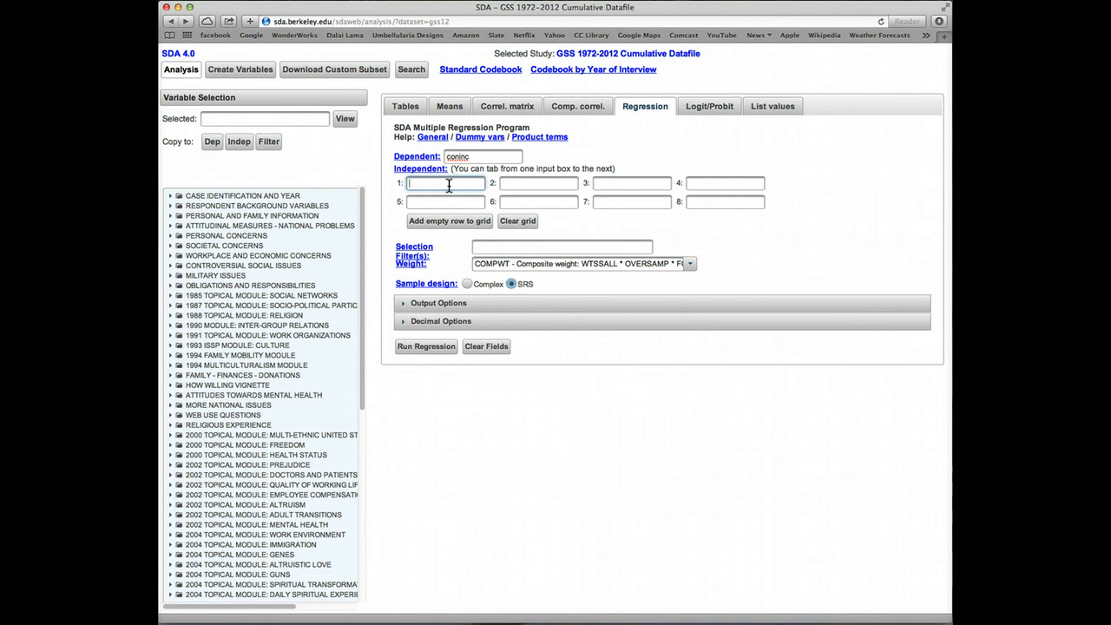
# Step: Enter race(m:3) as the first independent variable, keeping coninc as dependent
pyautogui.write('race(')
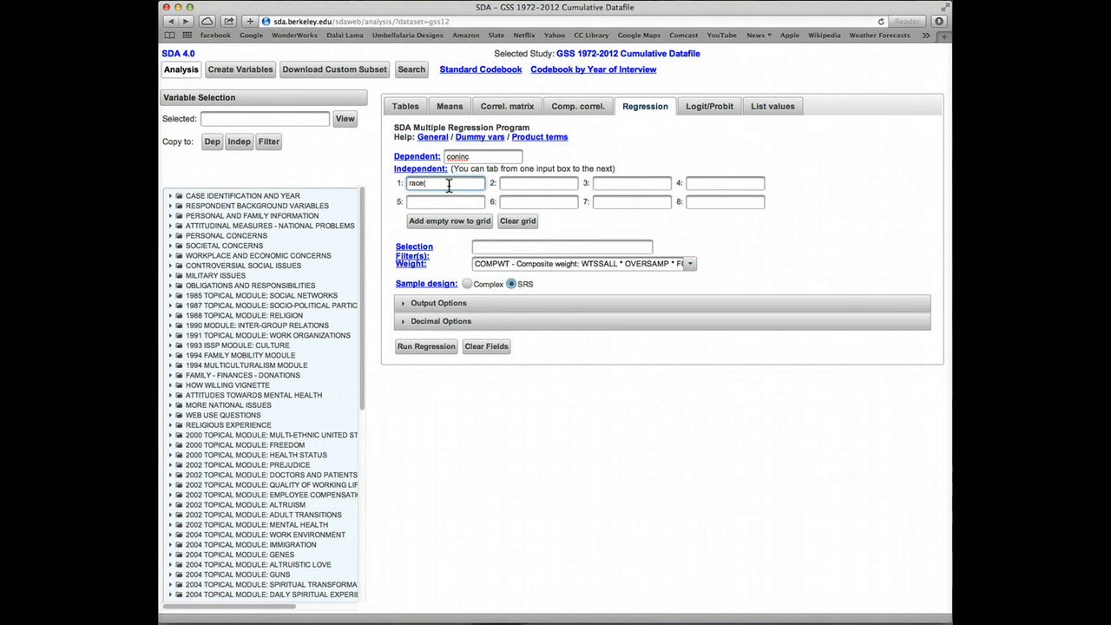
pyautogui.write('m:')
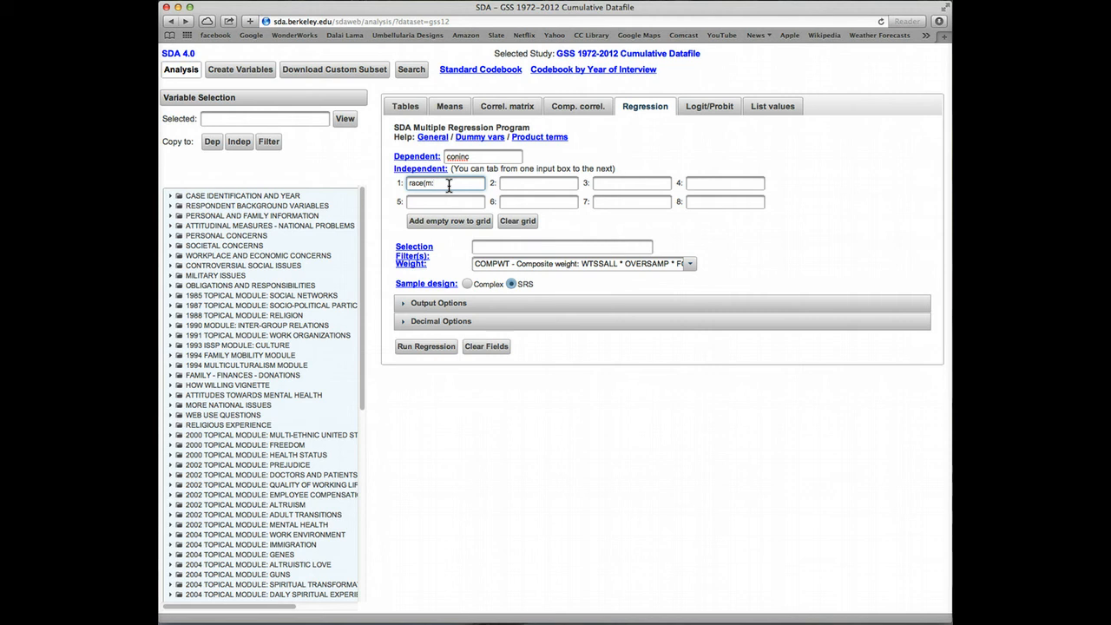
pyautogui.write('3')
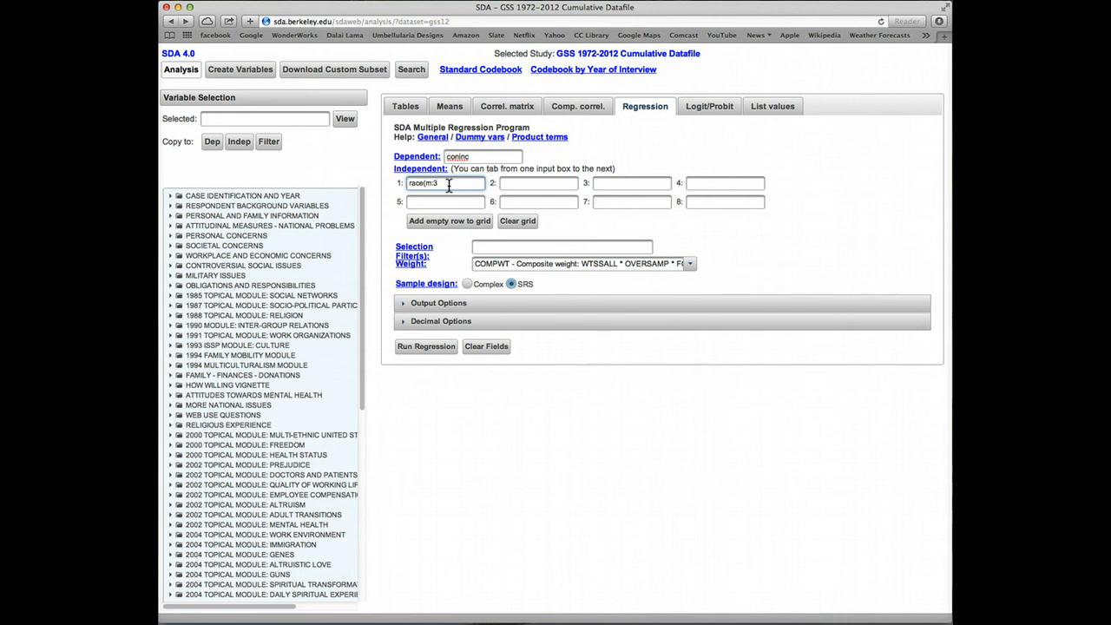
pyautogui.write(')')
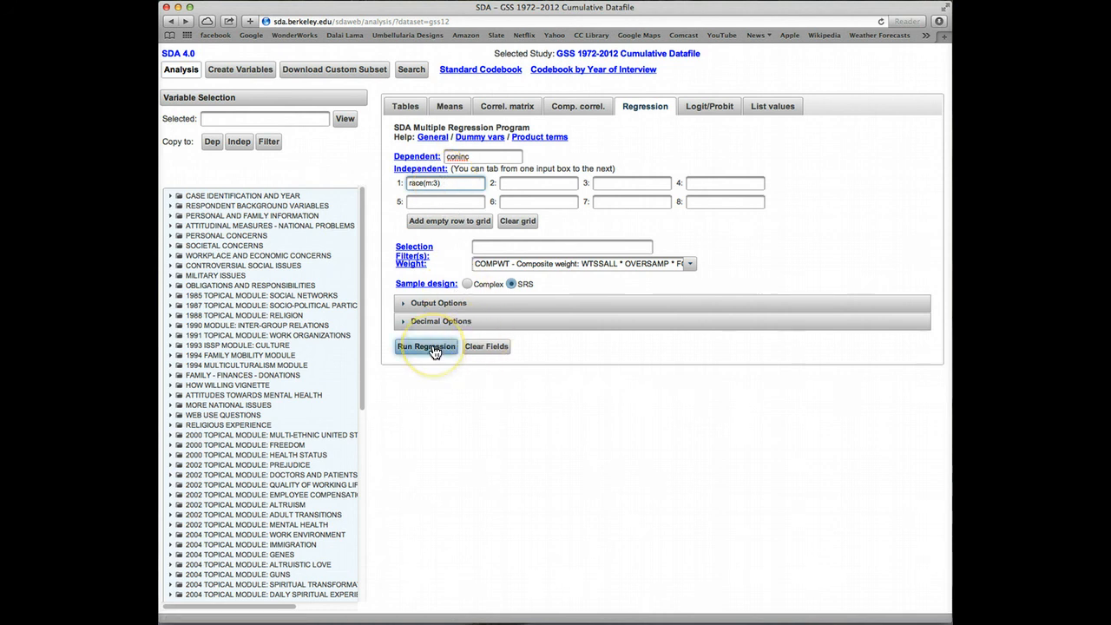
# Step: Run the regression of coninc on the race dummies to see the White and Black coefficients
pyautogui.click(425, 347)
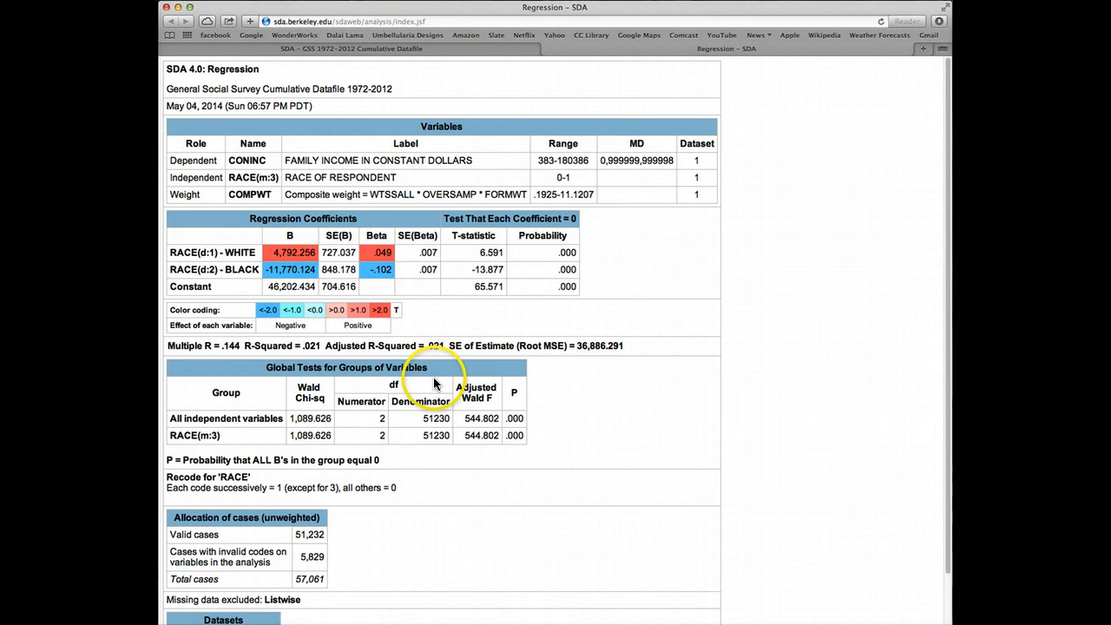
pyautogui.moveTo(336, 247)
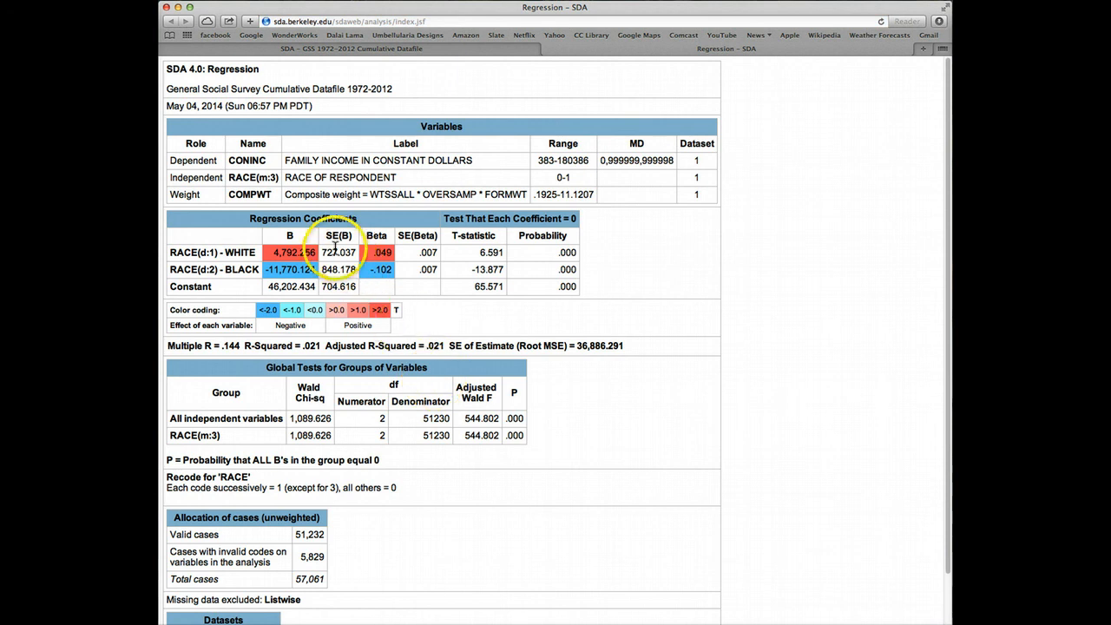
pyautogui.moveTo(322, 251)
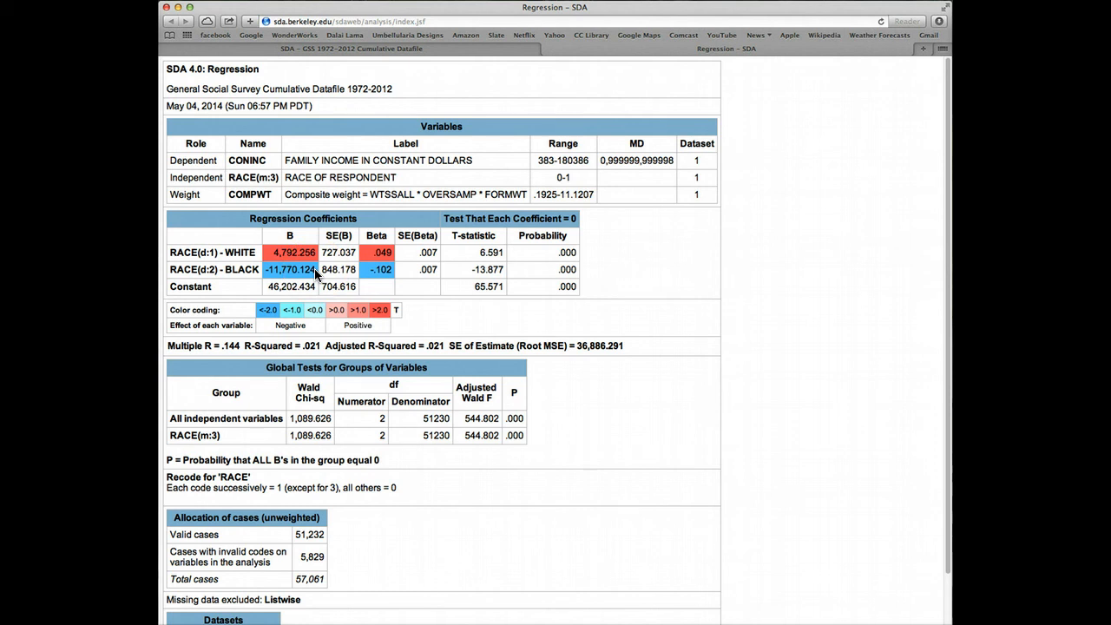
pyautogui.moveTo(545, 51)
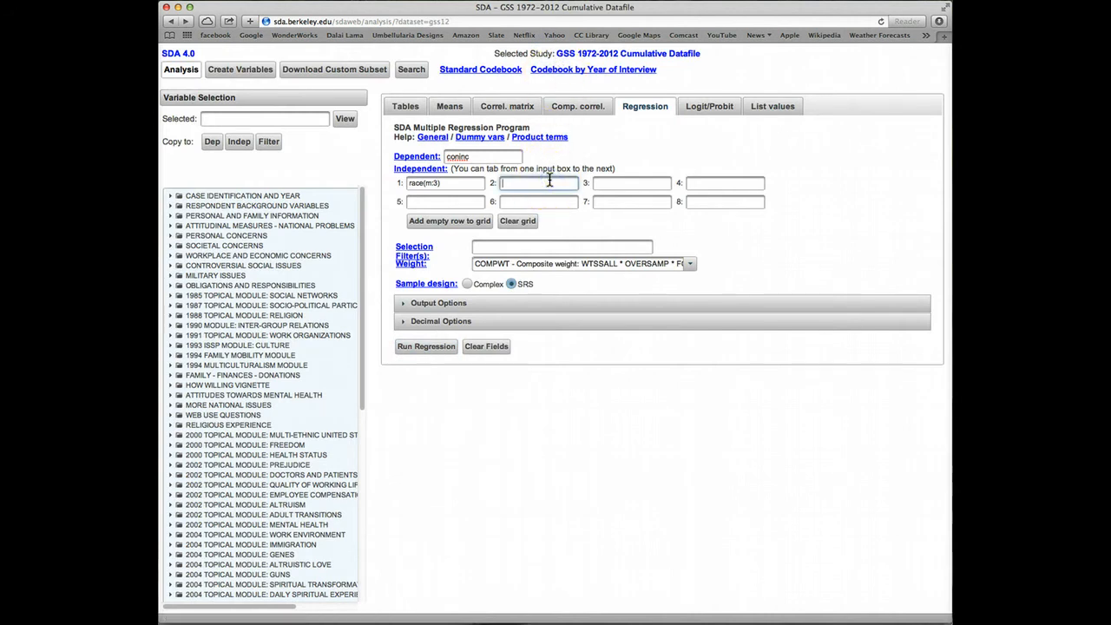
# Step: Add educ as a second independent variable and run the regression on race(m:3) and educ
pyautogui.write('edu')
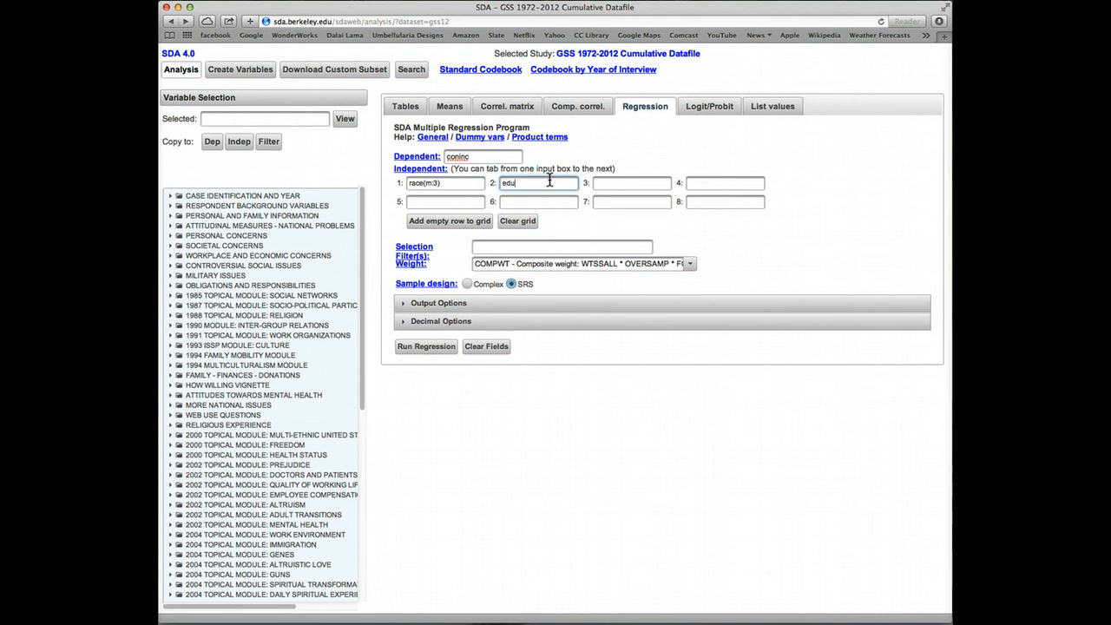
pyautogui.write('c')
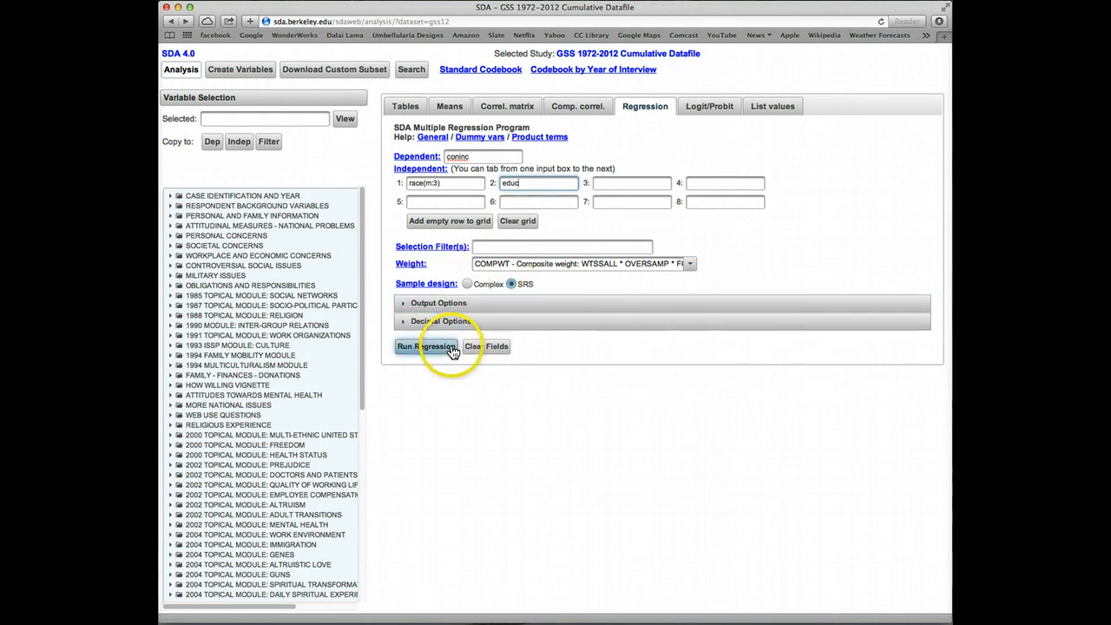
pyautogui.click(425, 347)
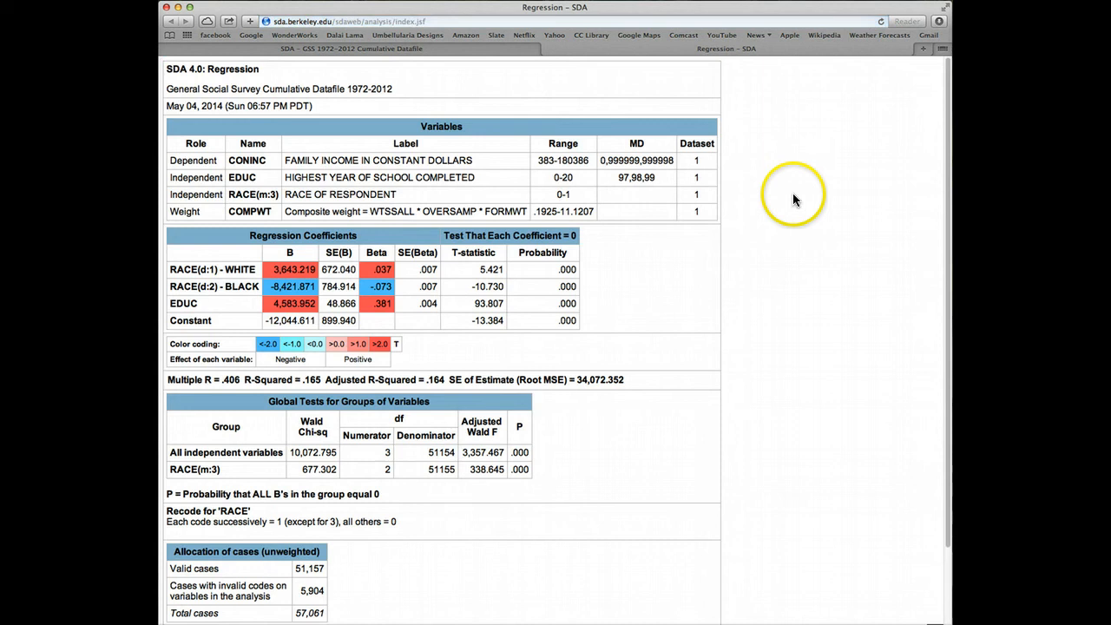
pyautogui.moveTo(791, 200)
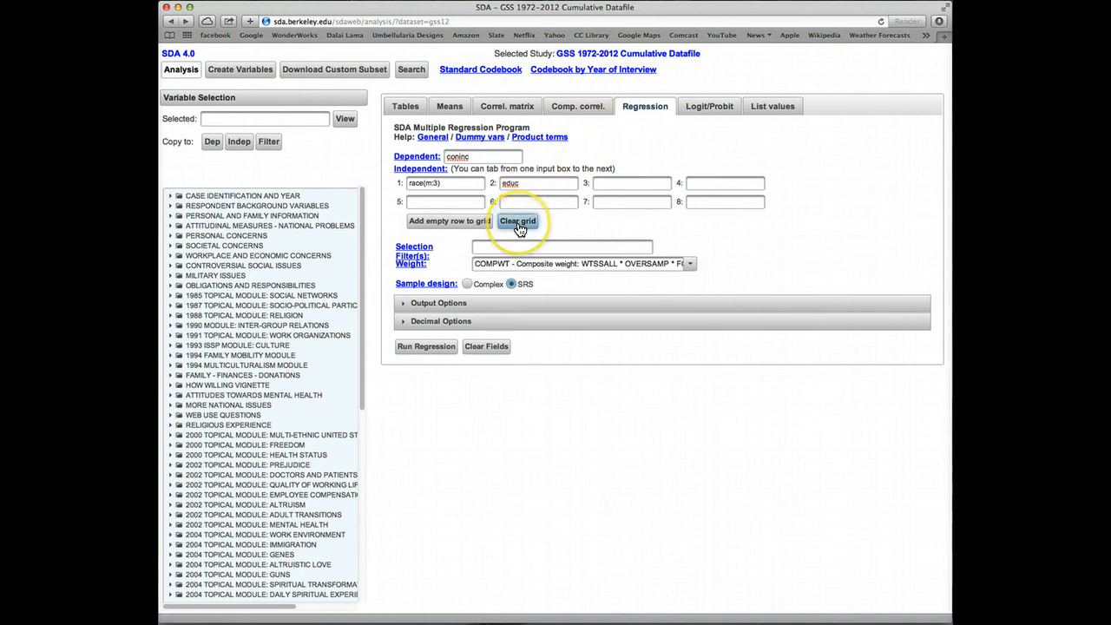
# Step: Clear the independent variables, enter age alone, and run the coninc regression on age
pyautogui.click(517, 220)
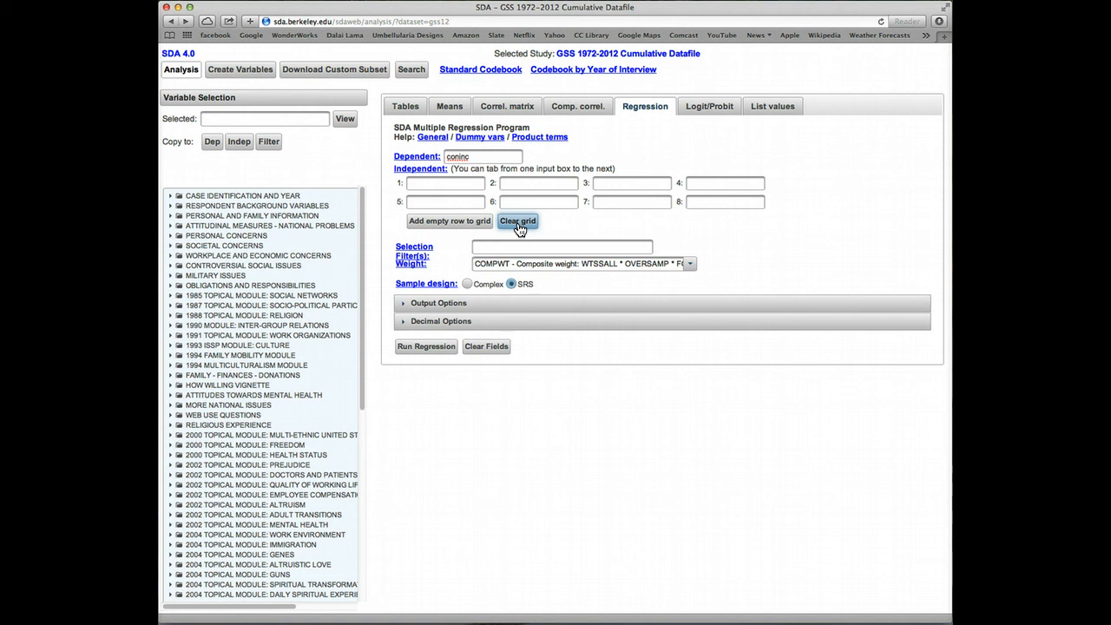
pyautogui.click(517, 220)
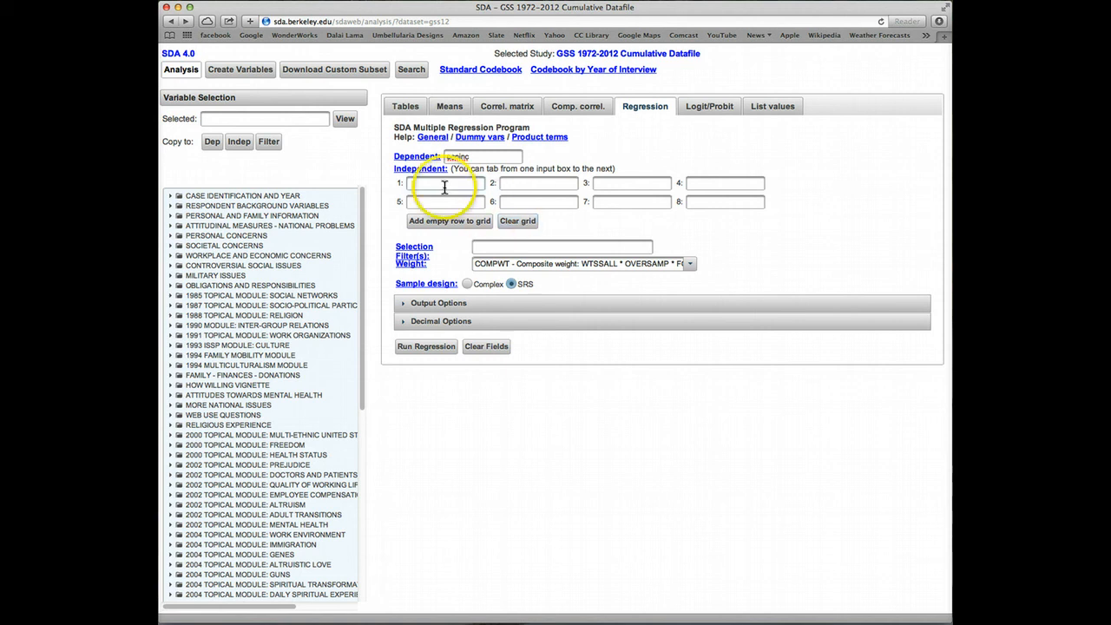
pyautogui.write('a')
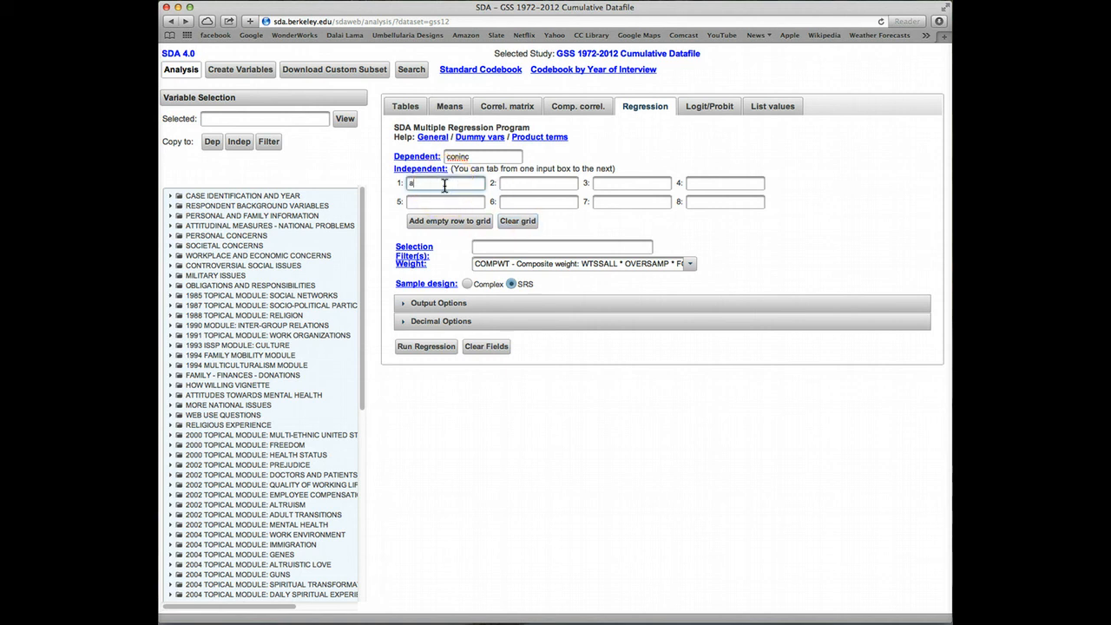
pyautogui.write('ge')
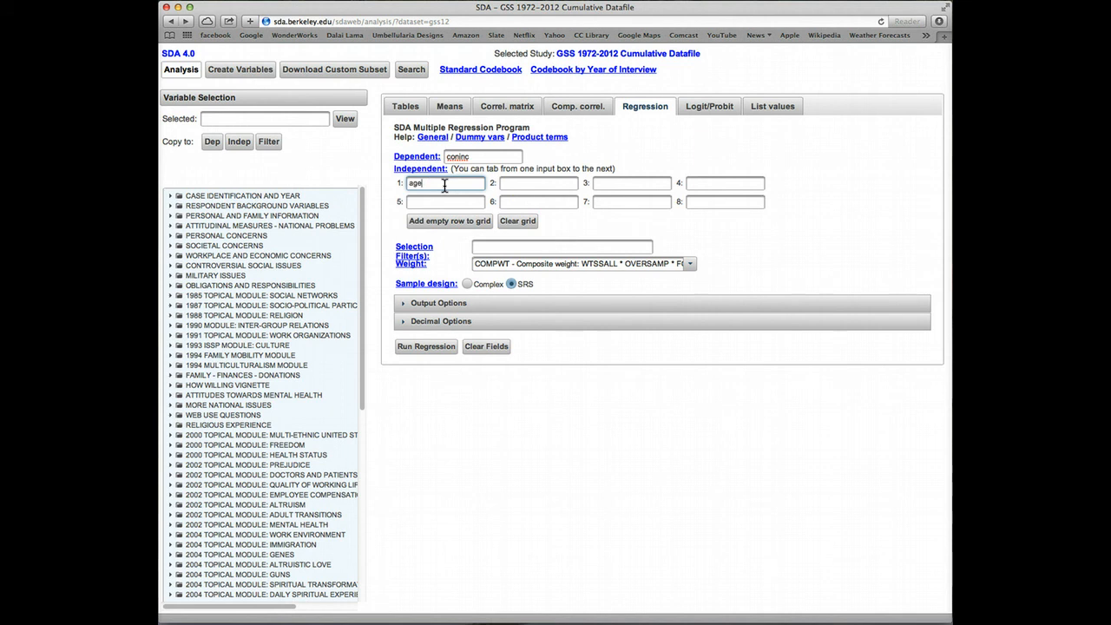
pyautogui.click(425, 345)
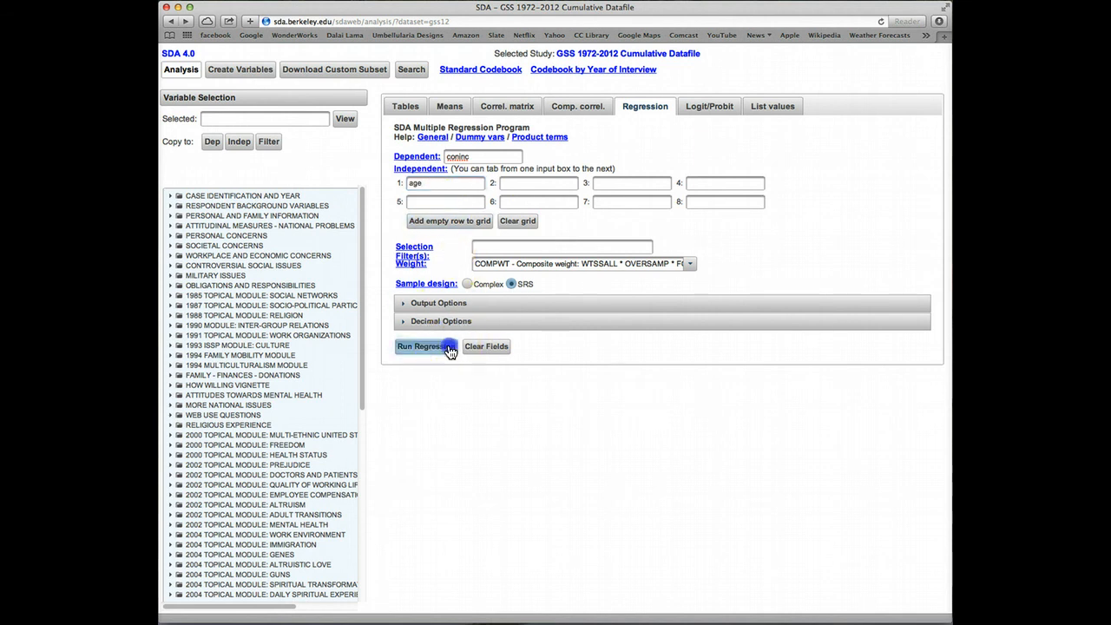
pyautogui.click(423, 347)
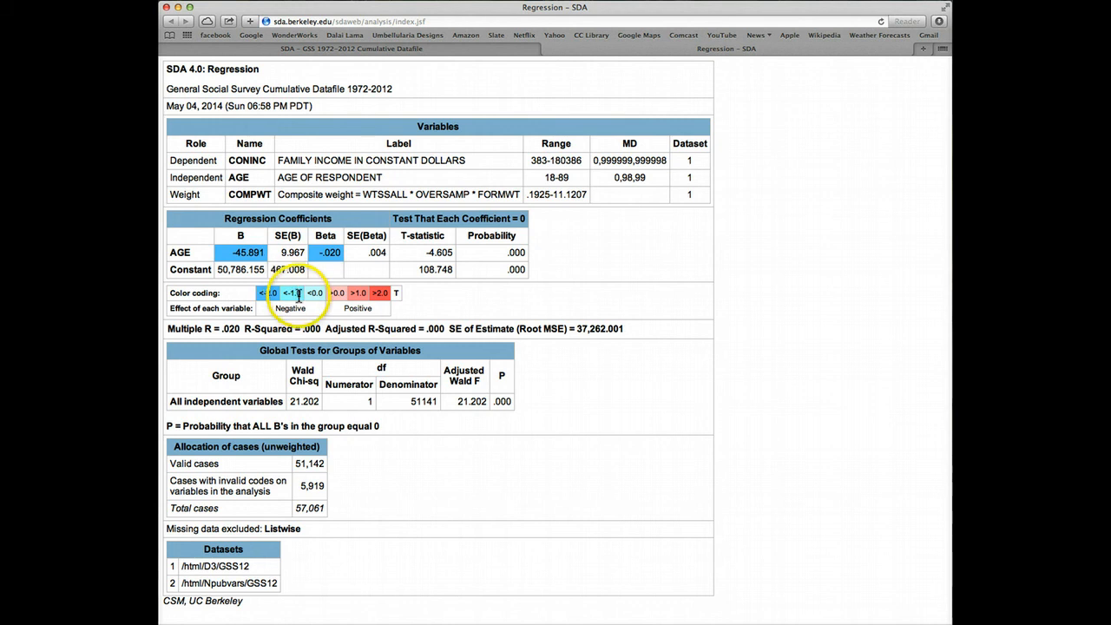
pyautogui.moveTo(326, 337)
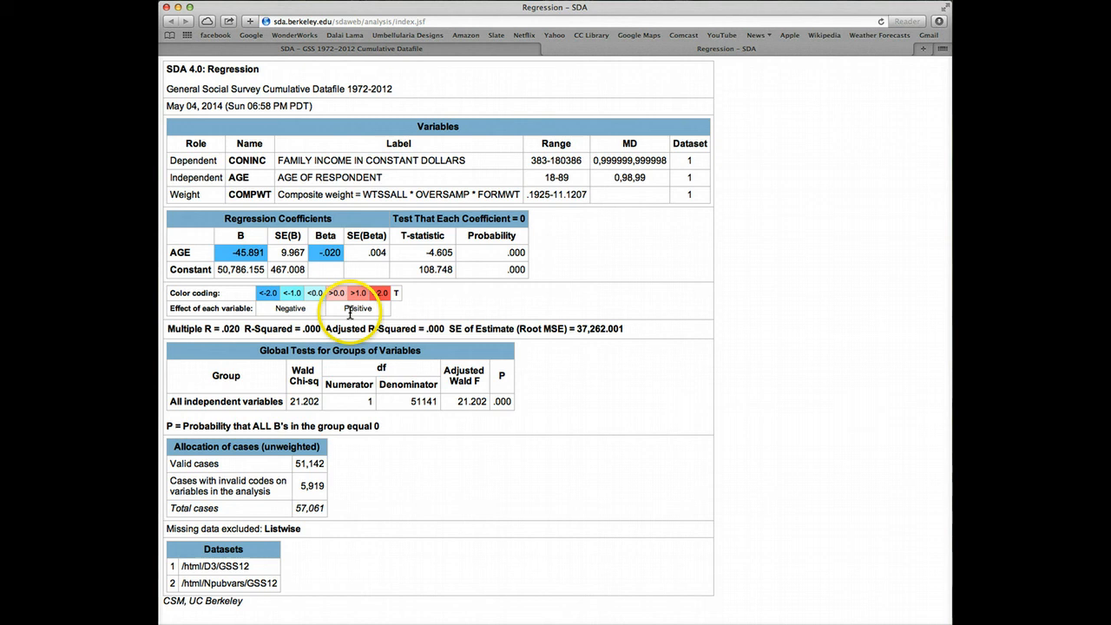
pyautogui.moveTo(552, 55)
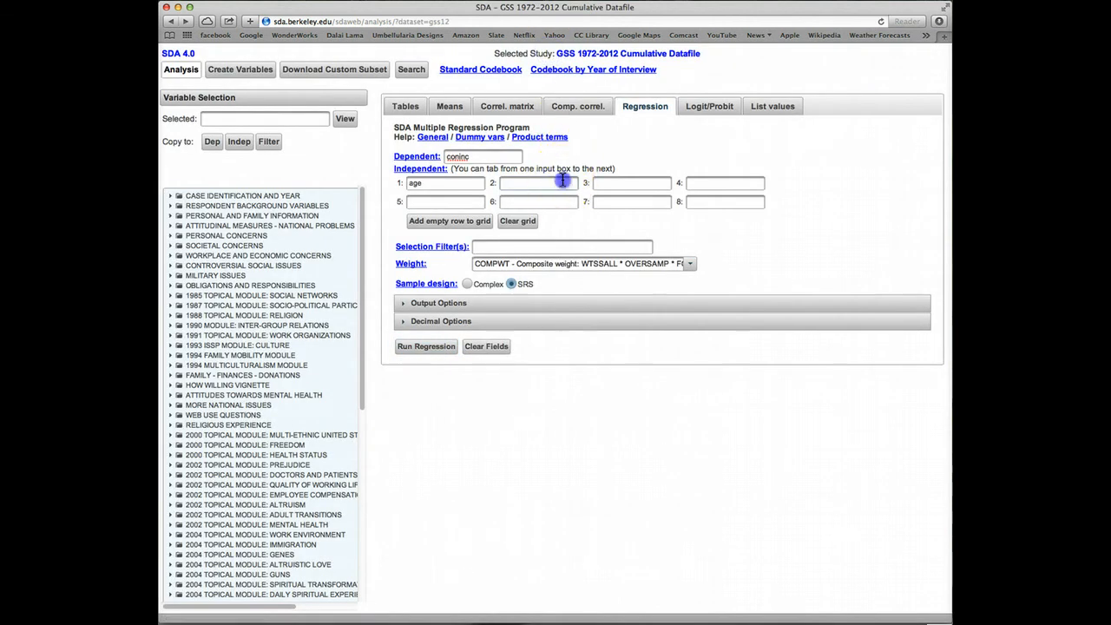
# Step: Enter age * age as the second independent variable and run the regression with age and age squared
pyautogui.write('age * age')
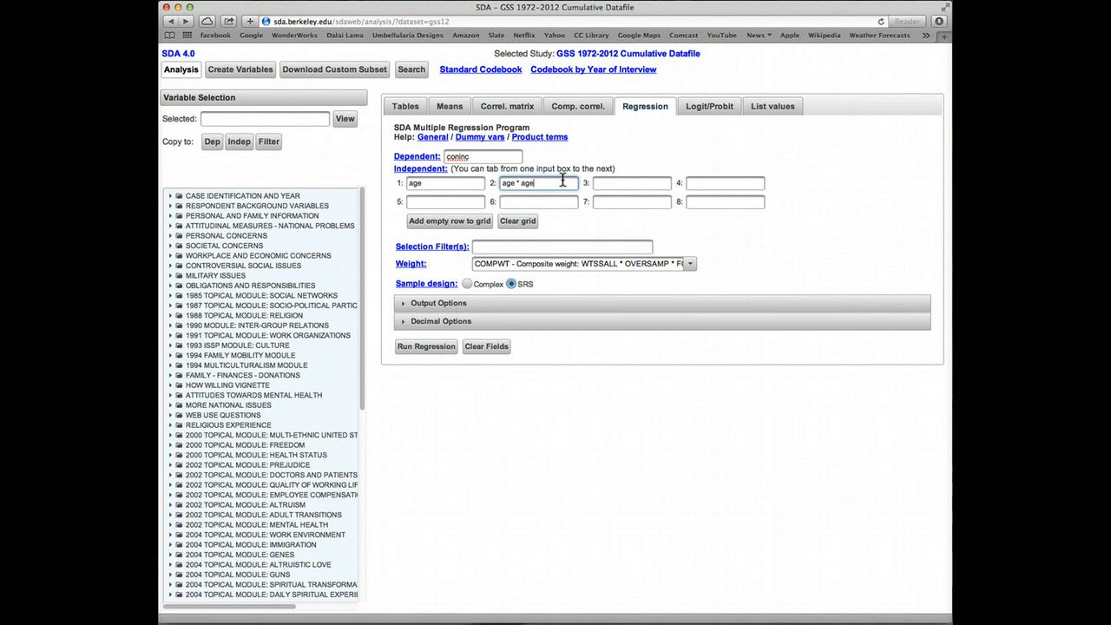
pyautogui.click(425, 345)
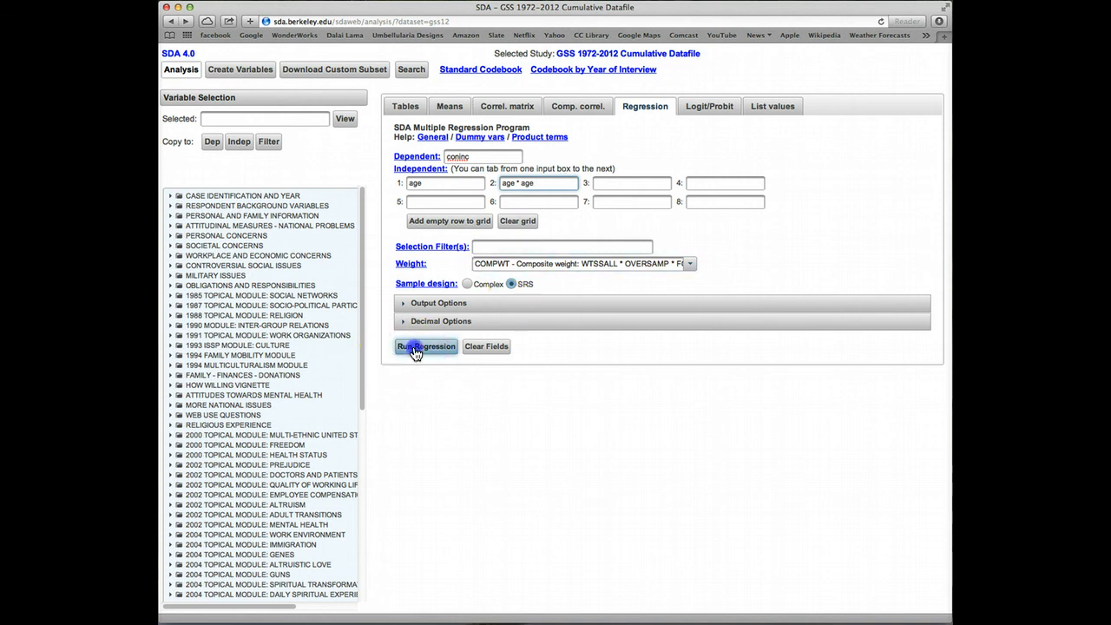
pyautogui.click(425, 347)
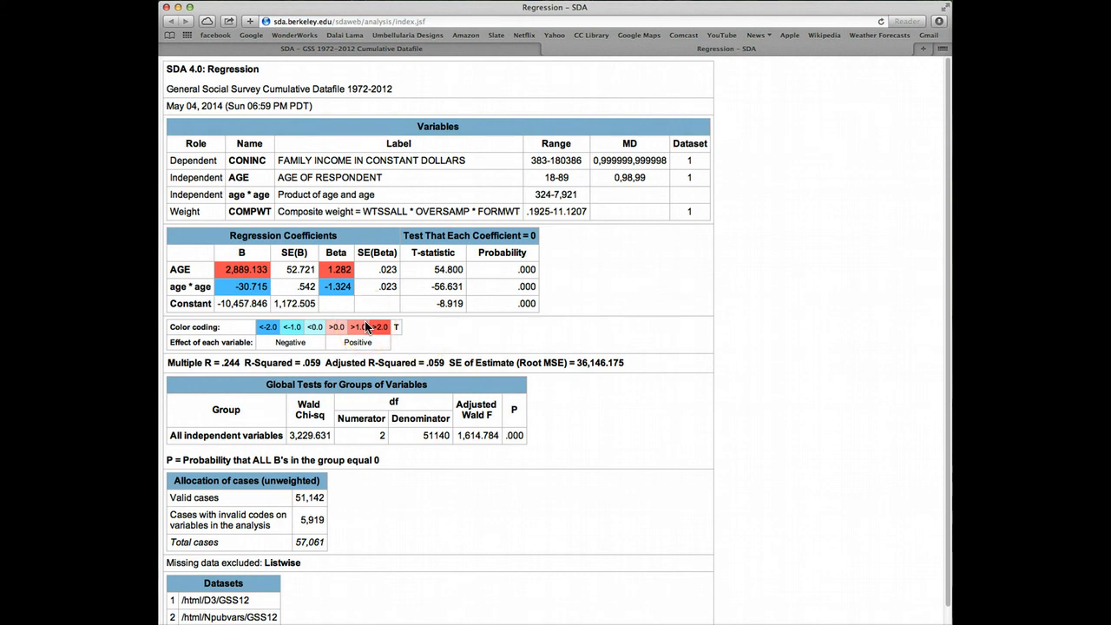
pyautogui.moveTo(357, 316)
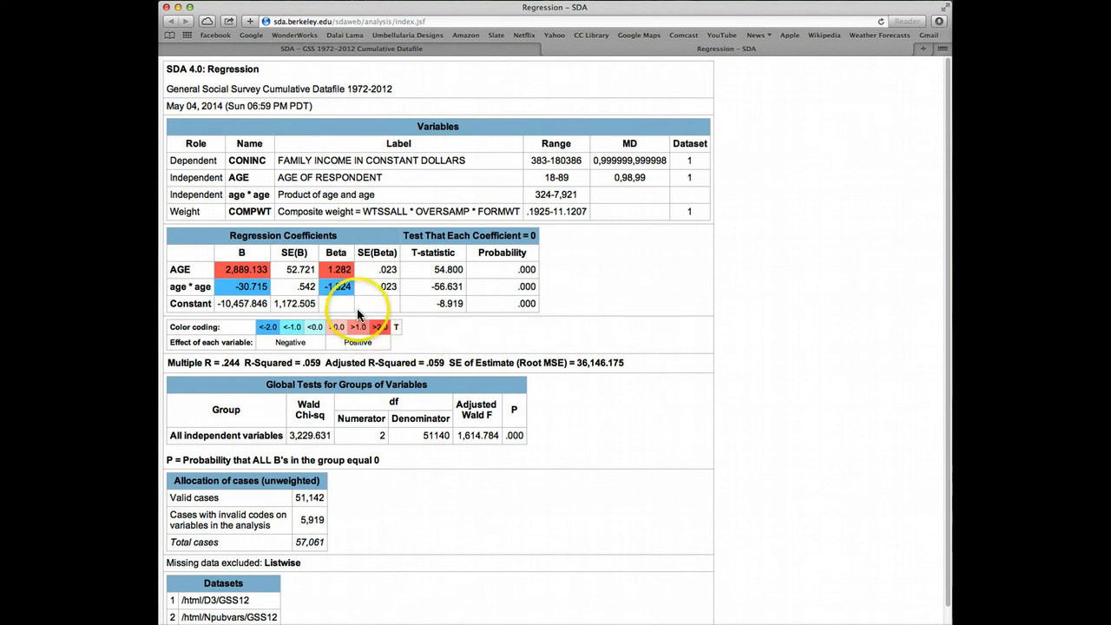
pyautogui.moveTo(269, 269)
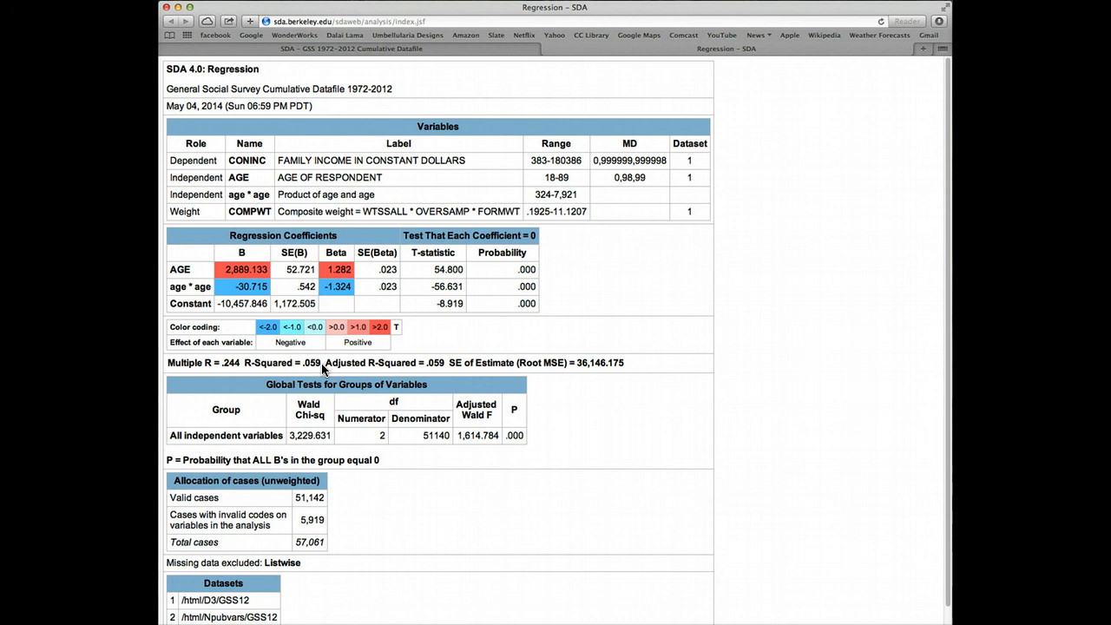
pyautogui.moveTo(559, 70)
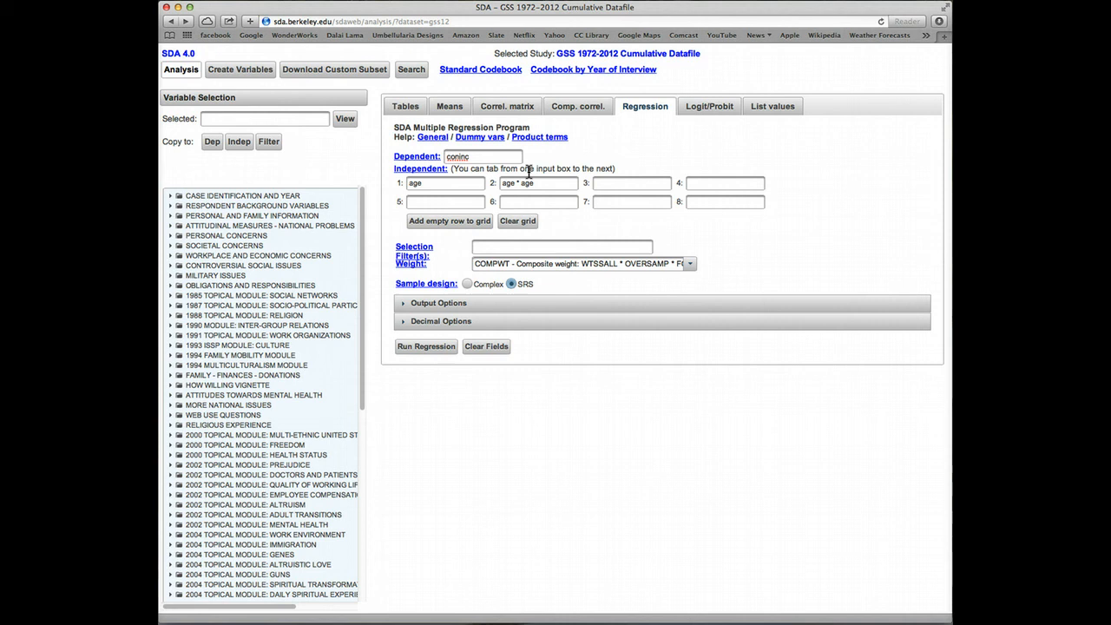
pyautogui.moveTo(552, 154)
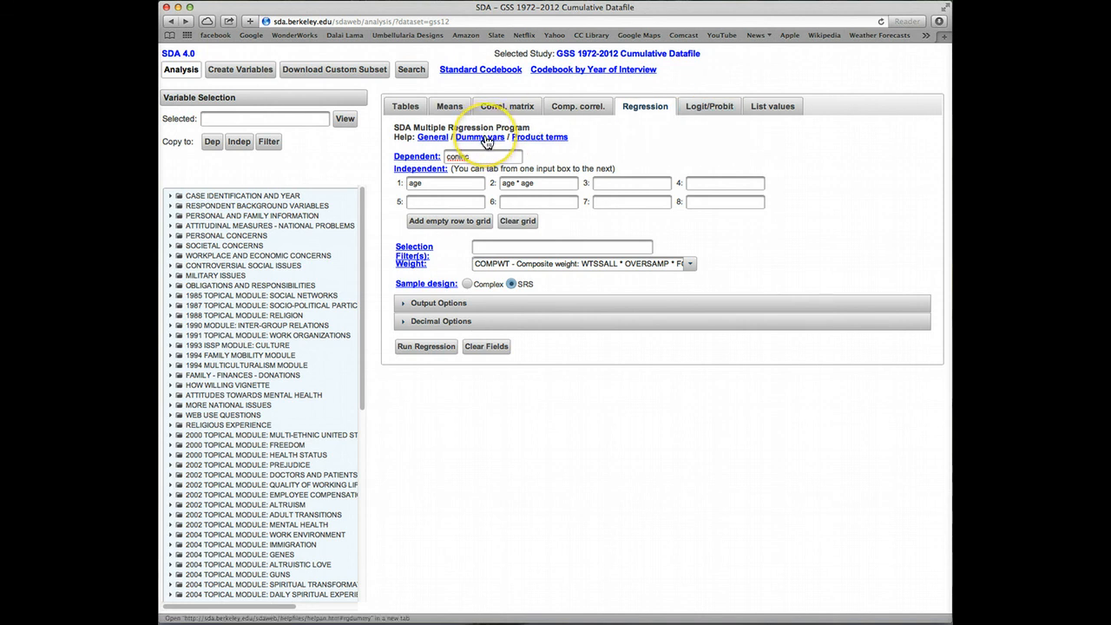
pyautogui.moveTo(550, 140)
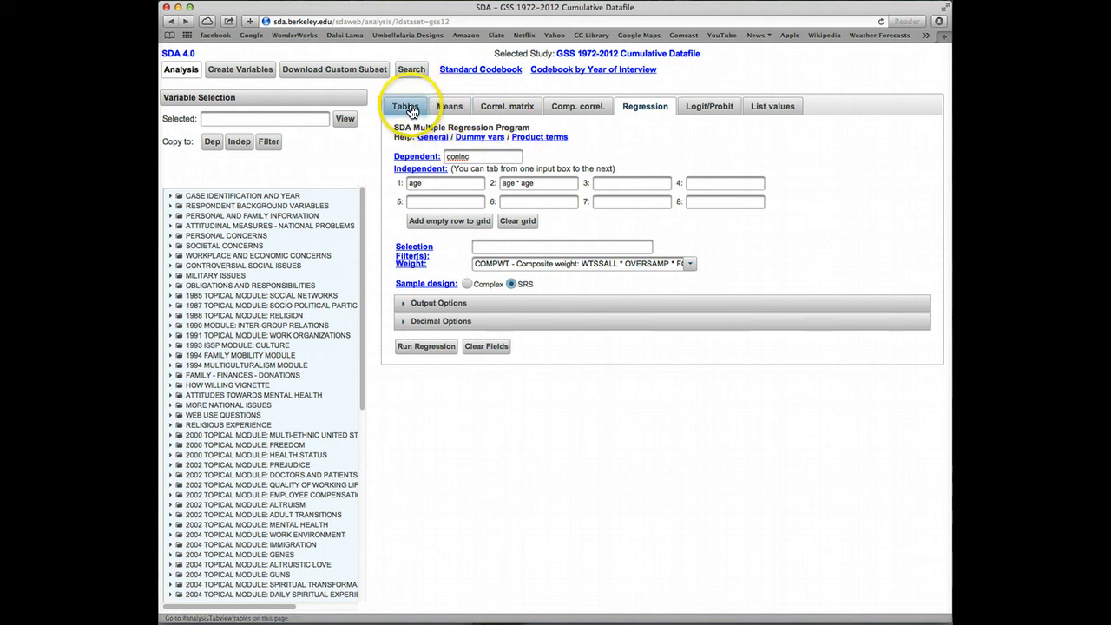
# Step: Switch to the Tables program and open the Recoding Variables help page
pyautogui.click(406, 106)
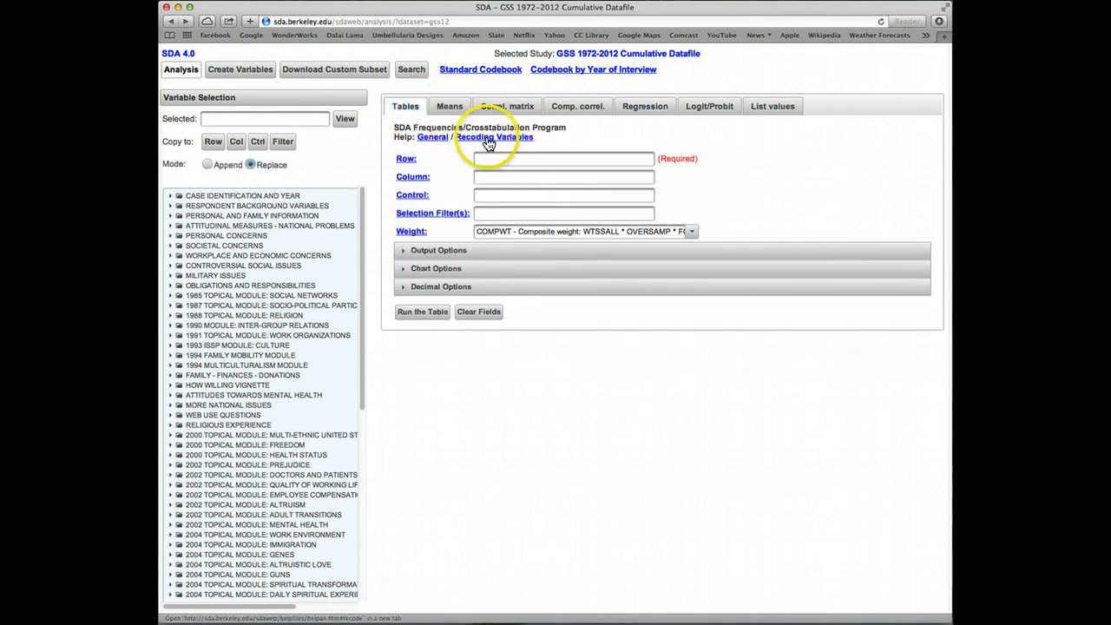
pyautogui.moveTo(490, 142)
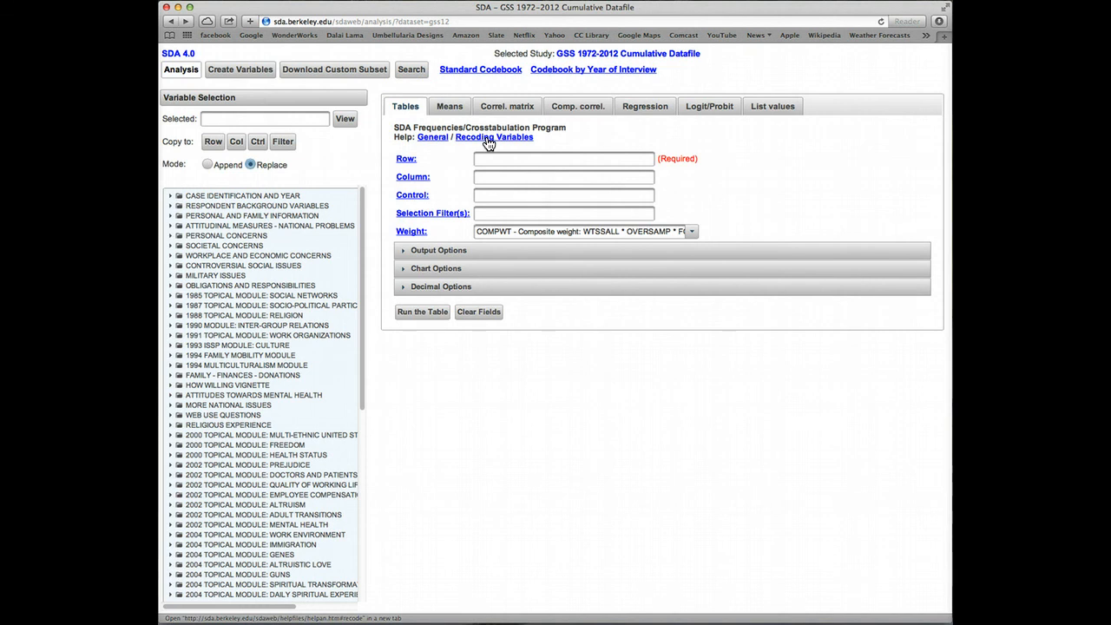
pyautogui.click(492, 137)
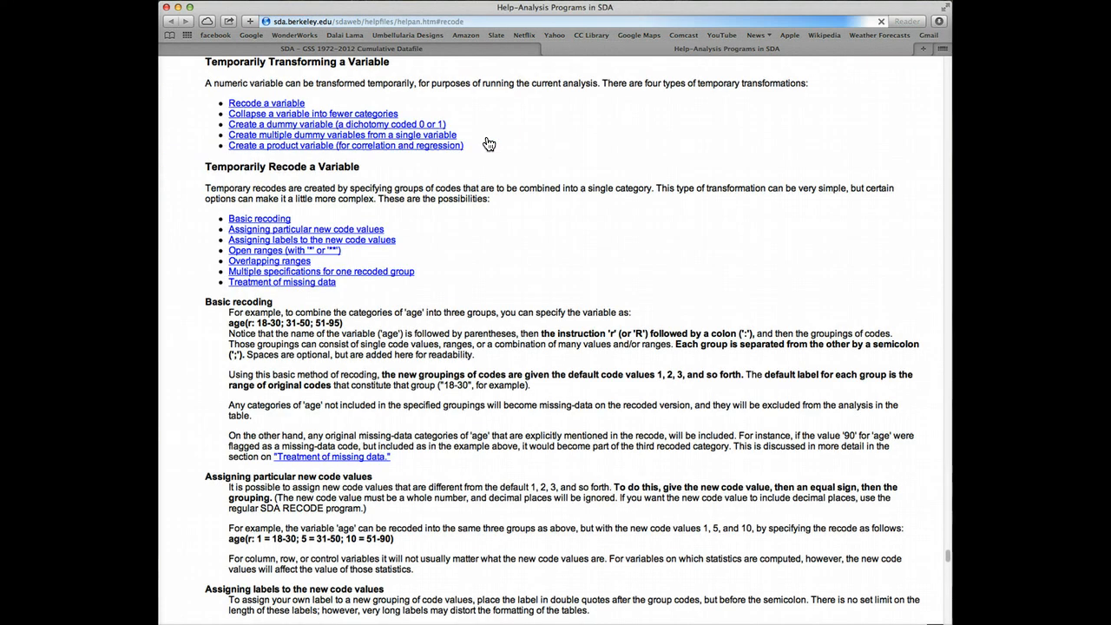